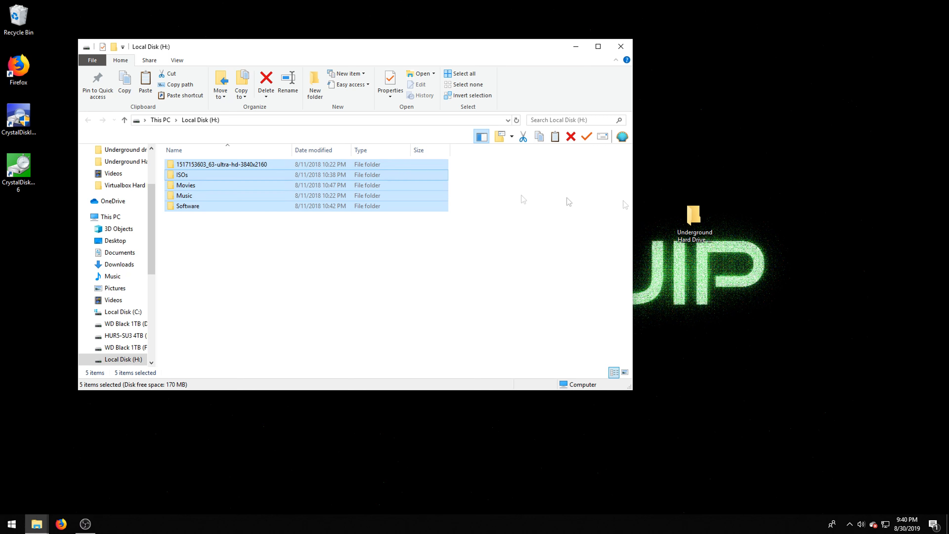
mouse_move(358, 175)
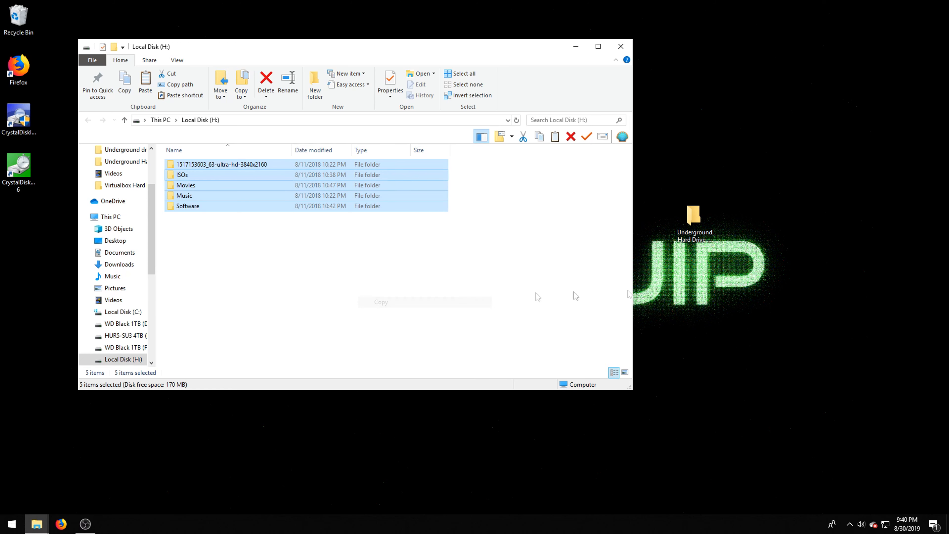
- Paste the five copied folders into the Underground Hard Drive Files folder on the desktop
right_click(693, 218)
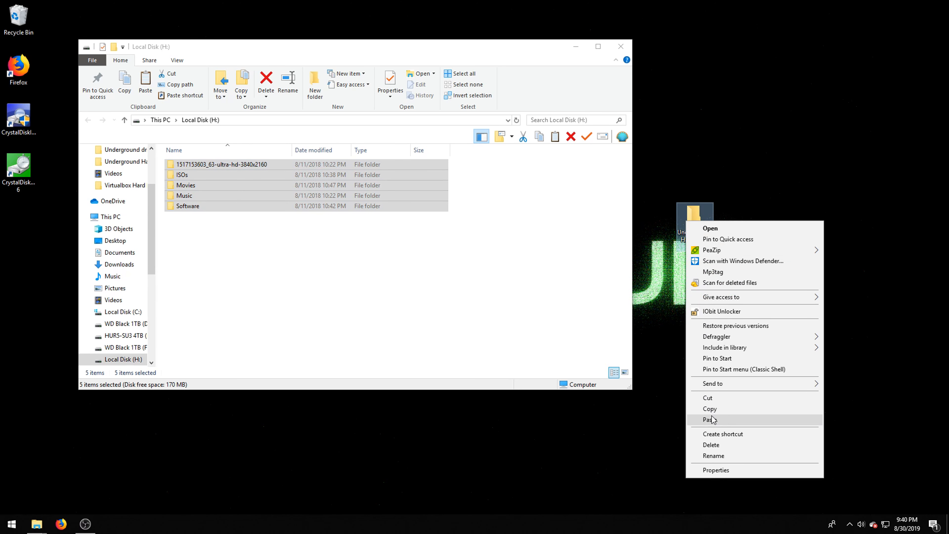
left_click(709, 420)
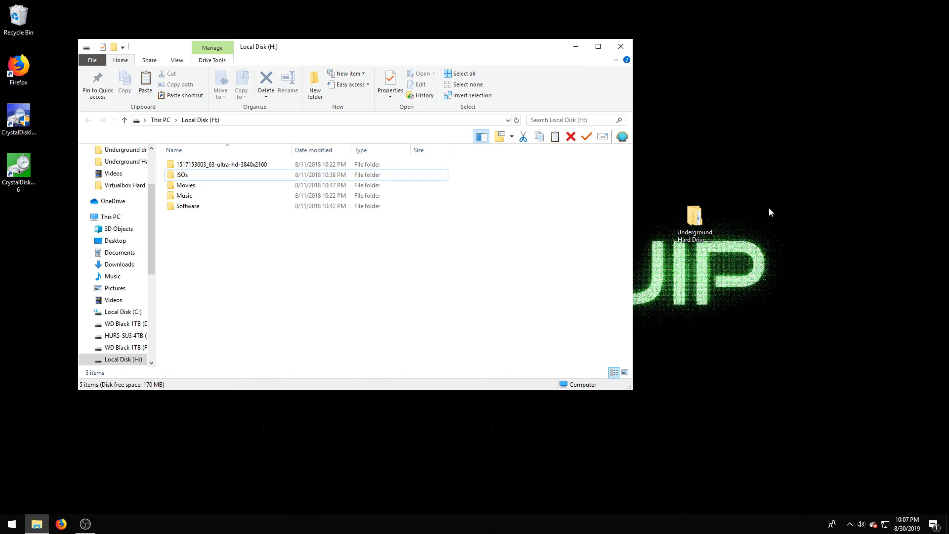
mouse_move(661, 245)
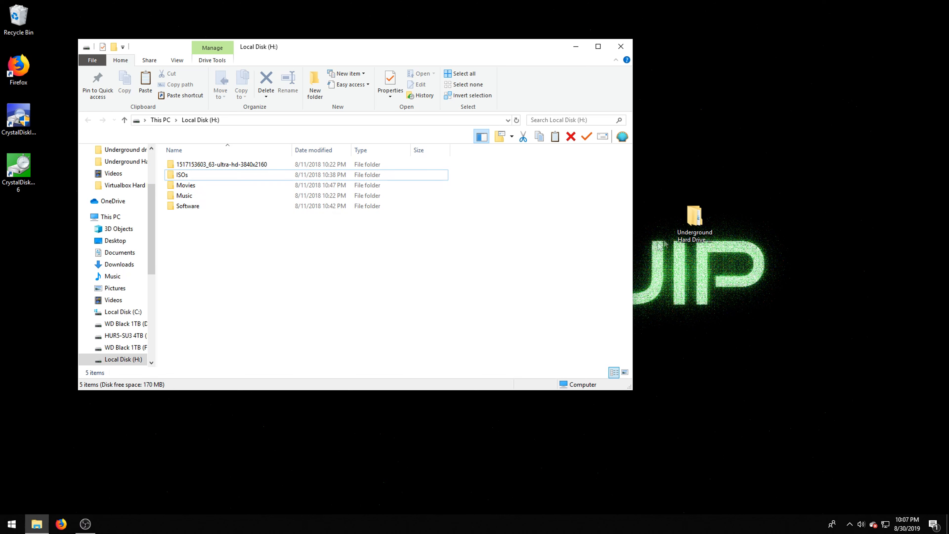
right_click(694, 218)
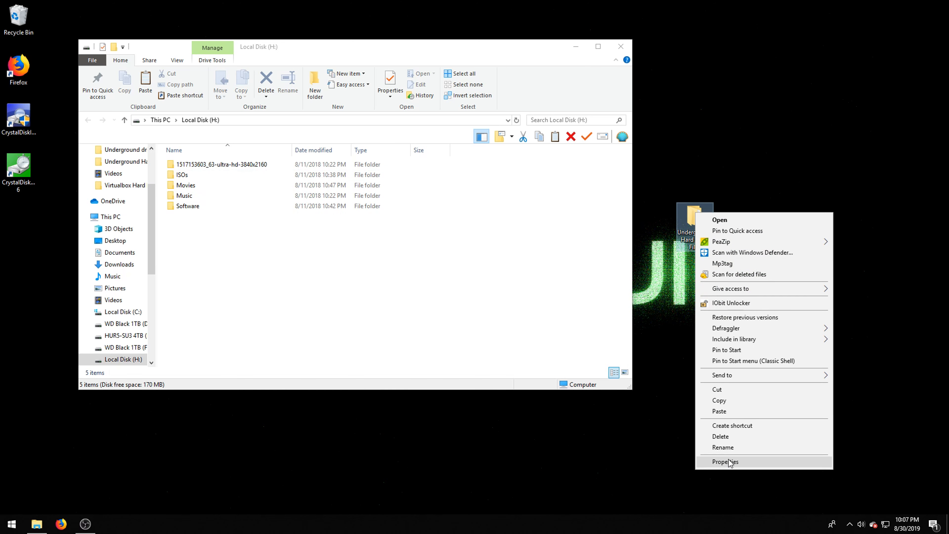
left_click(725, 461)
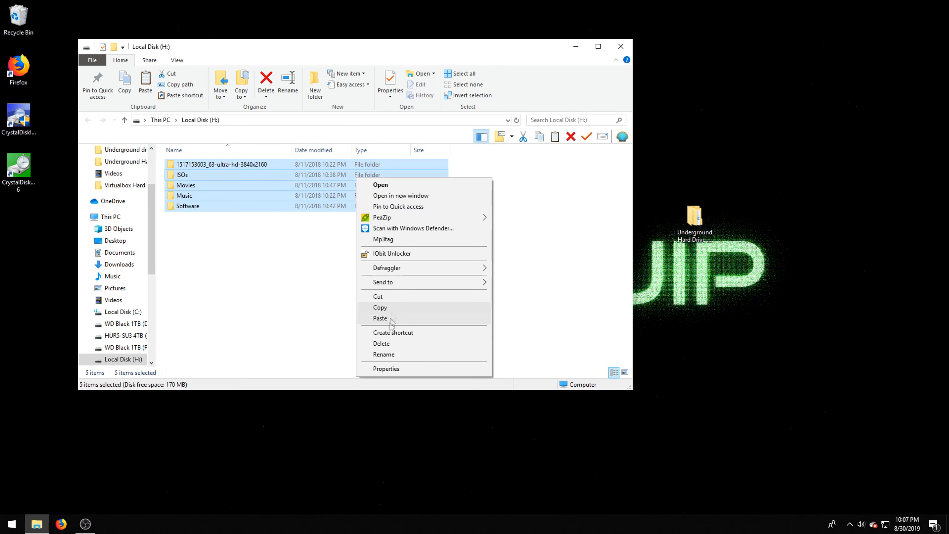
left_click(385, 367)
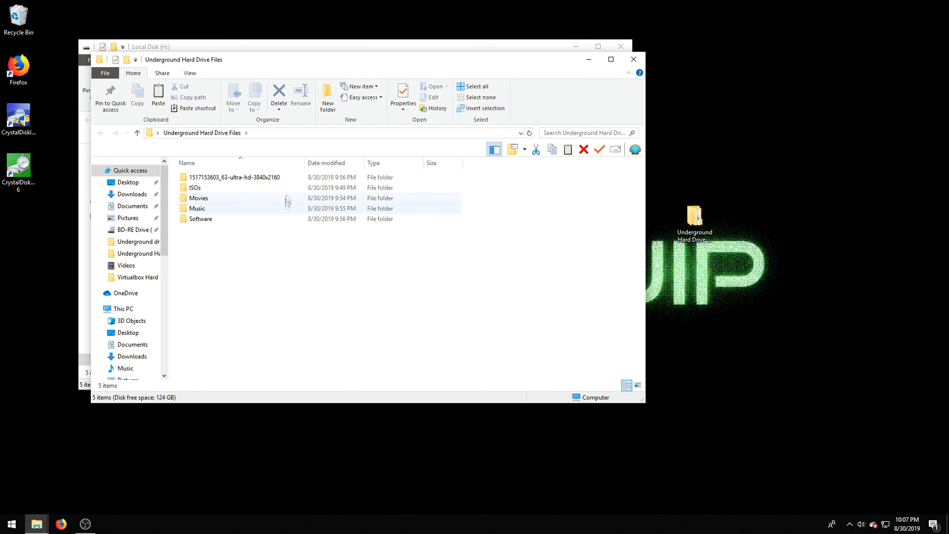
double_click(195, 187)
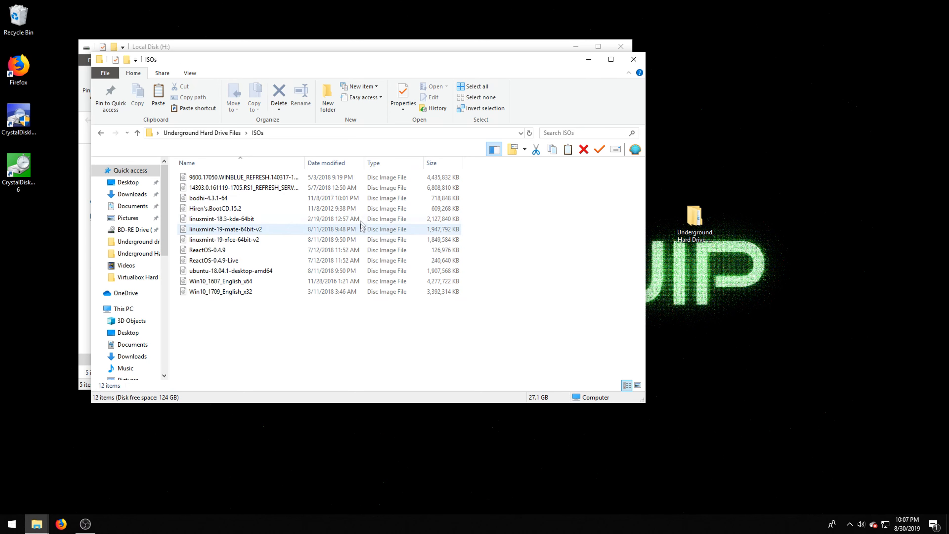
right_click(224, 229)
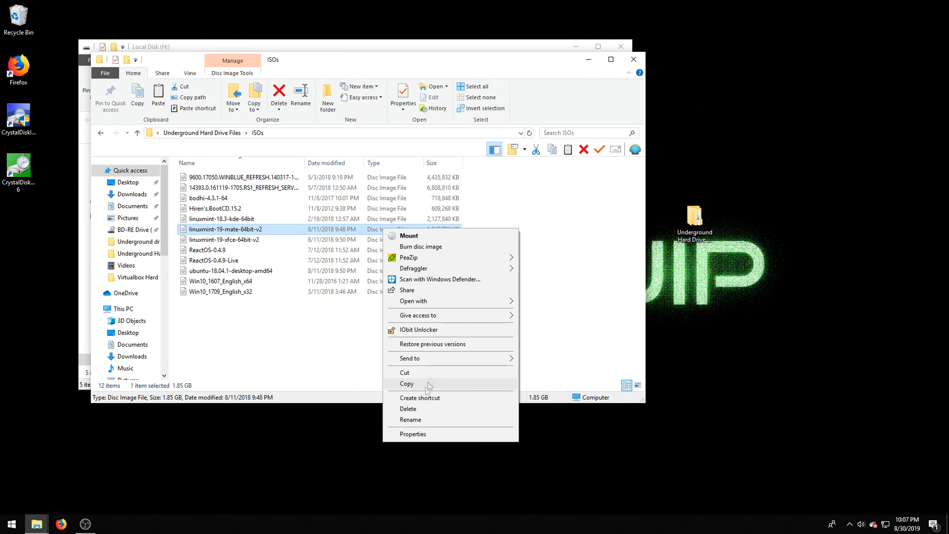
left_click(412, 434)
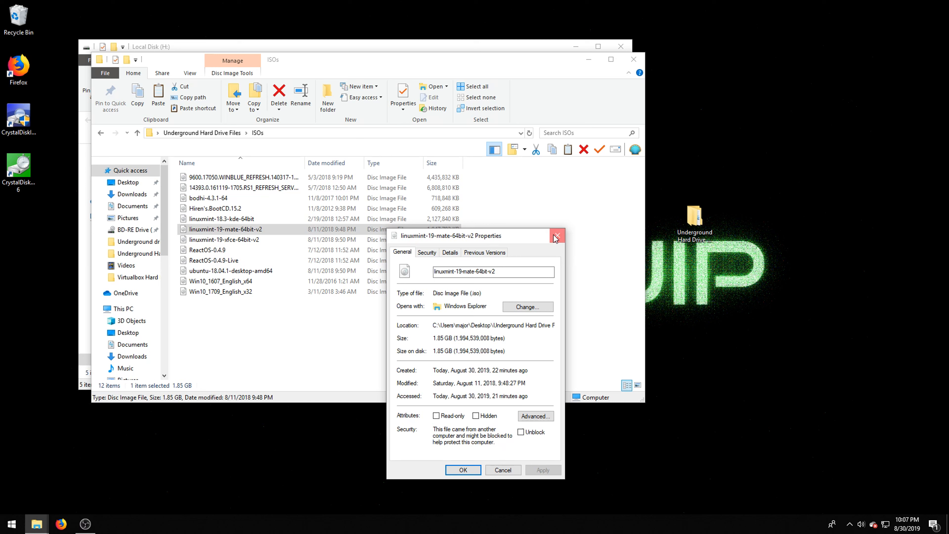
left_click(555, 235)
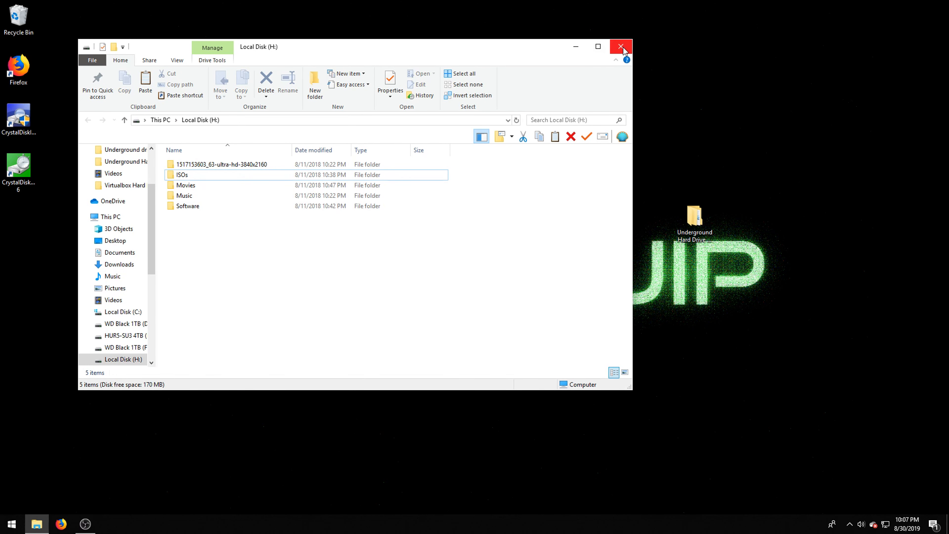
- Close the Local Disk (H:) window and select the CrystalDiskInfo shortcut on the desktop
left_click(620, 47)
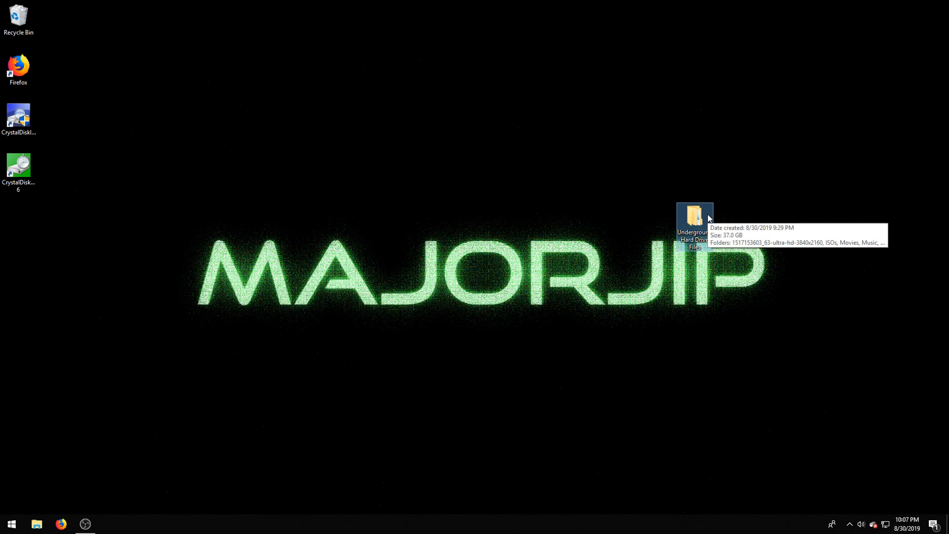
mouse_move(656, 199)
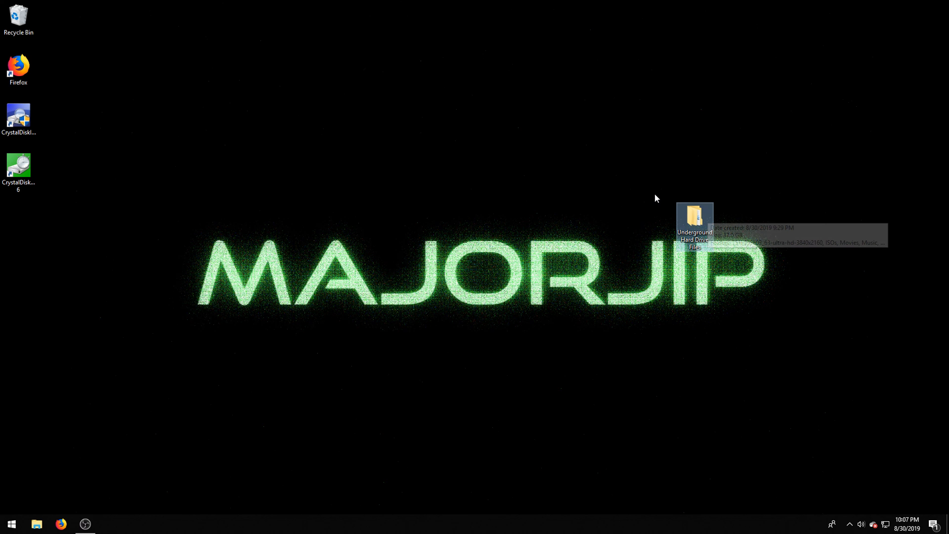
mouse_move(508, 211)
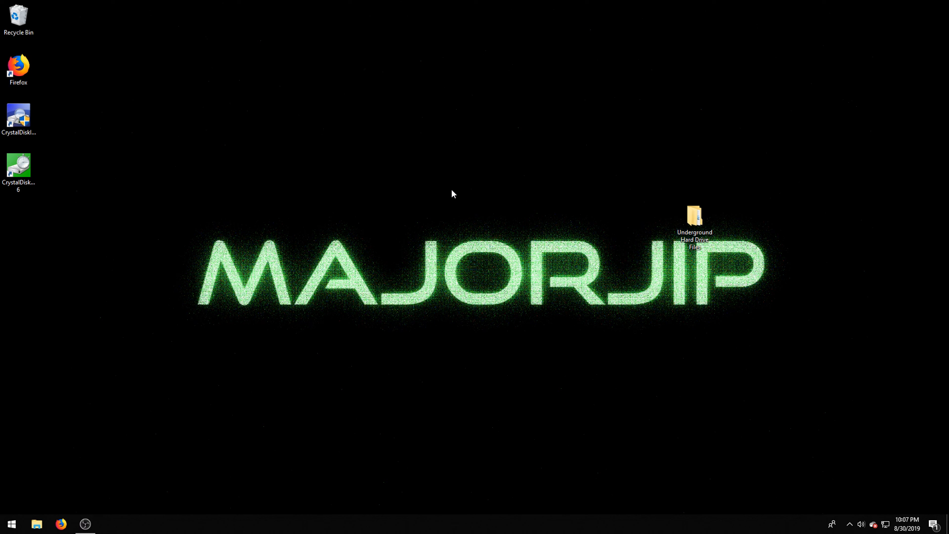
mouse_move(44, 156)
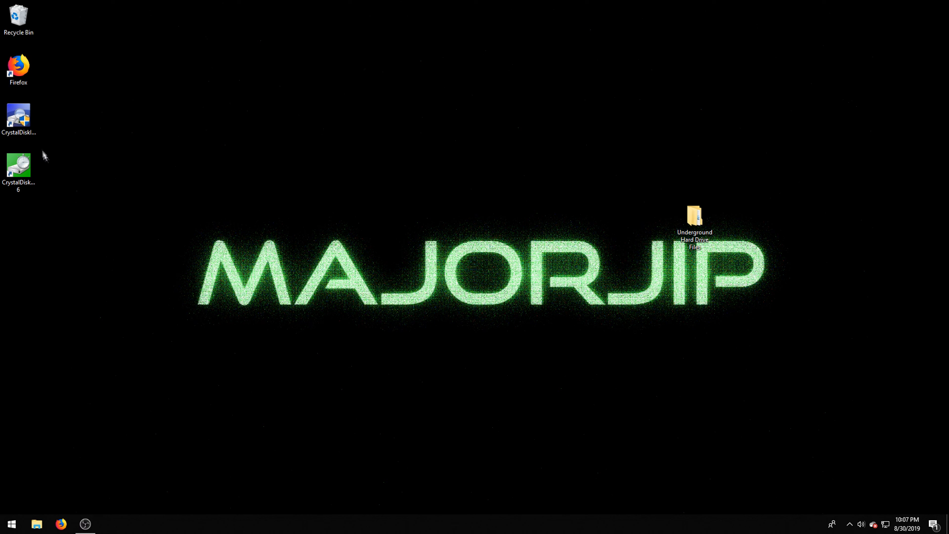
left_click(18, 116)
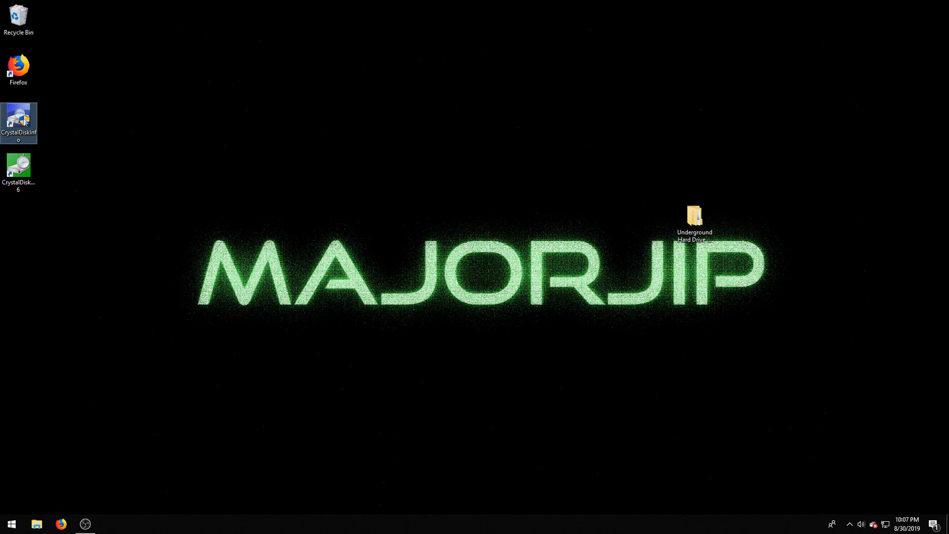
- Review drive H:'s Good health status and 111 °F temperature in CrystalDiskInfo, then close it
double_click(18, 118)
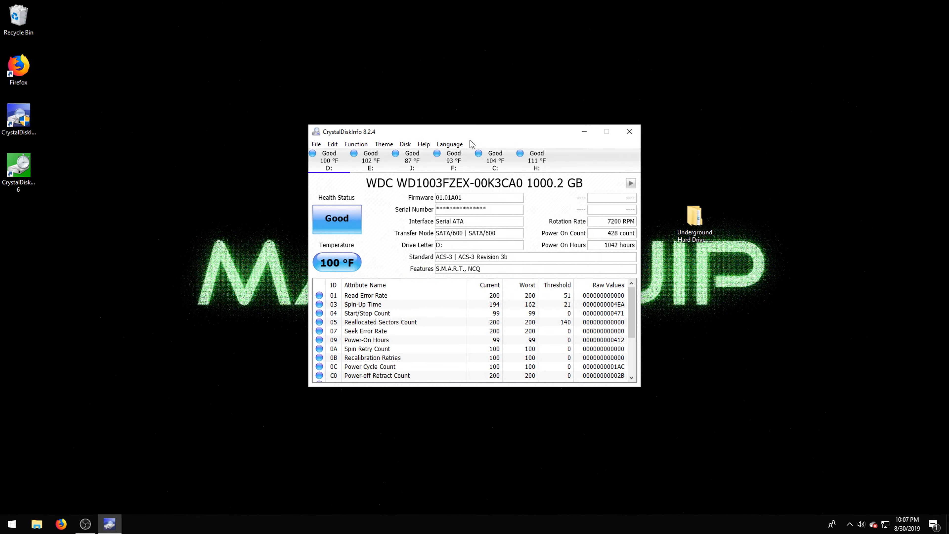
mouse_move(535, 158)
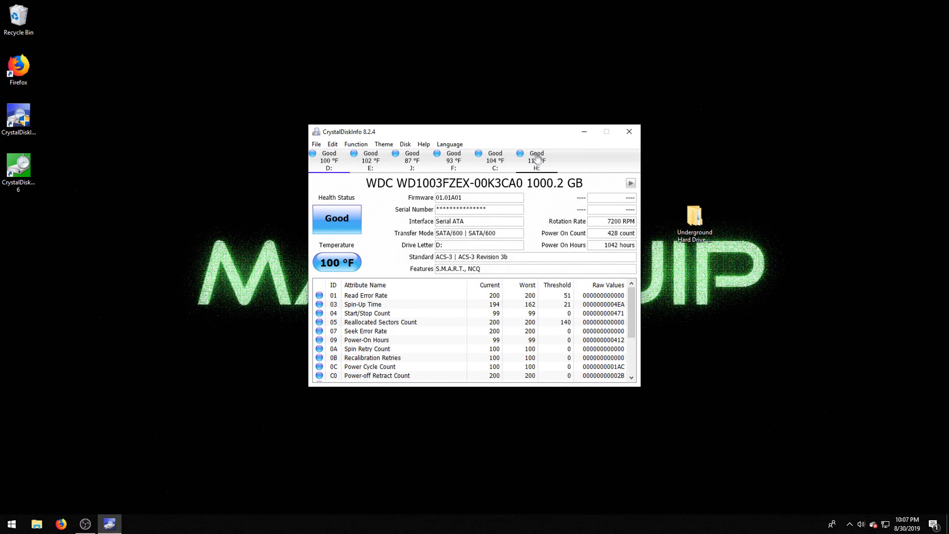
left_click(535, 159)
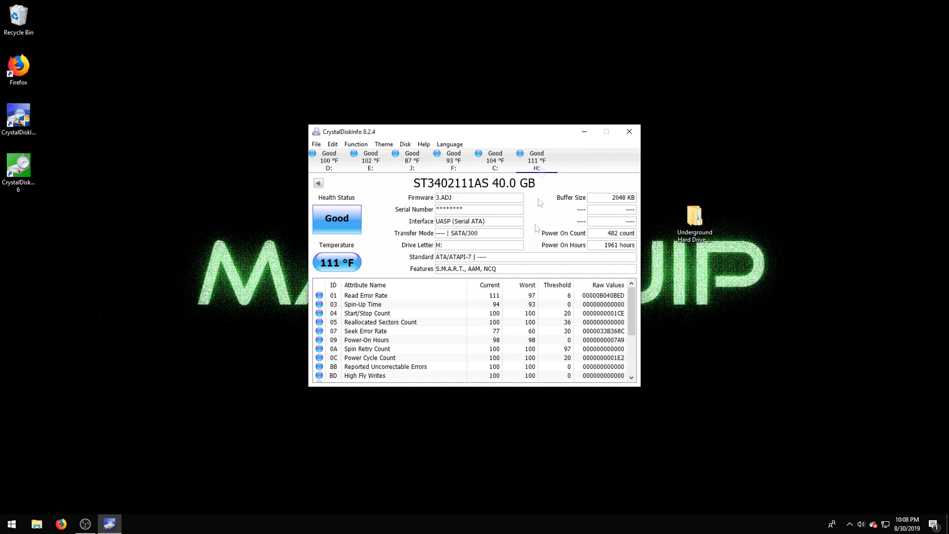
mouse_move(370, 266)
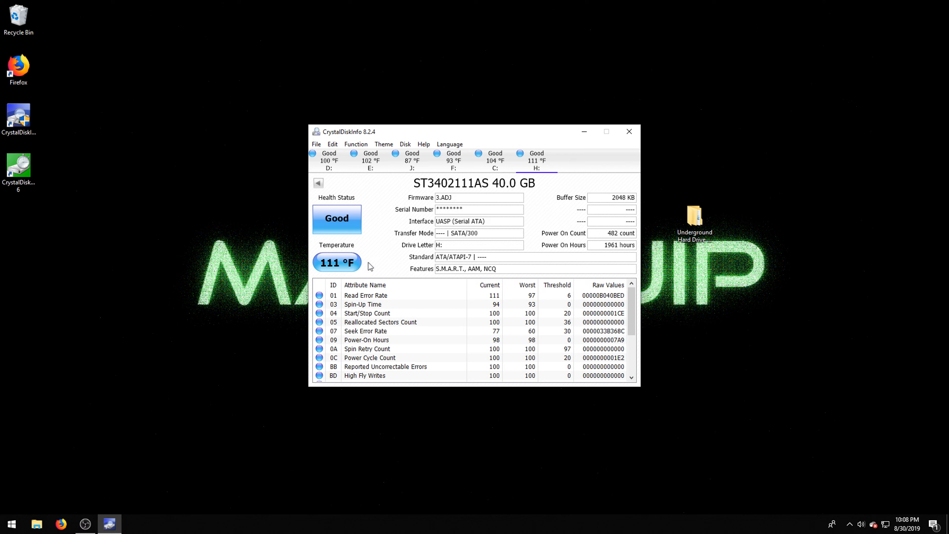
mouse_move(495, 217)
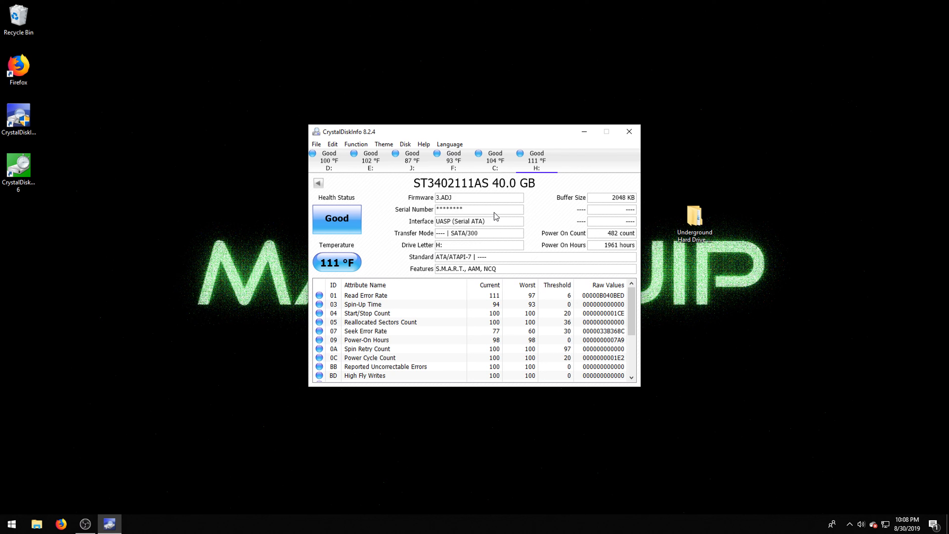
mouse_move(536, 224)
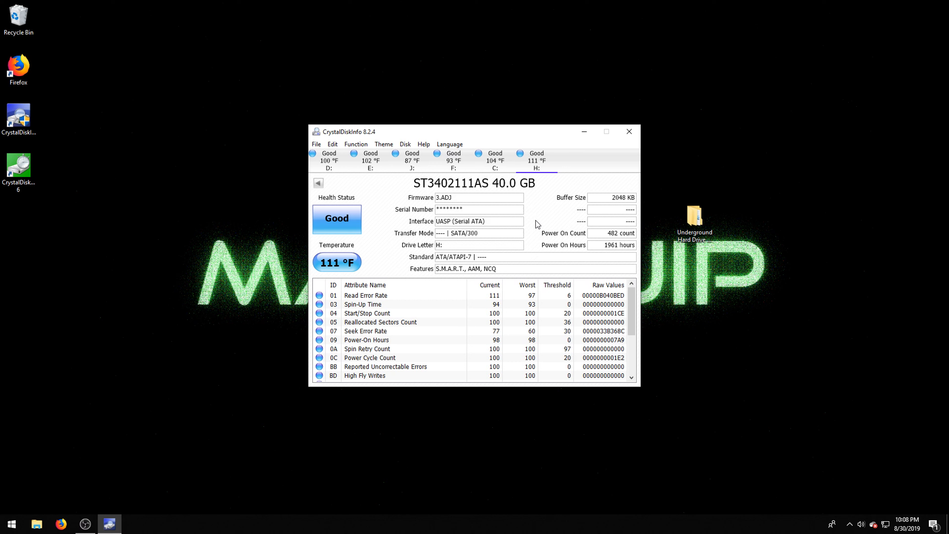
mouse_move(406, 234)
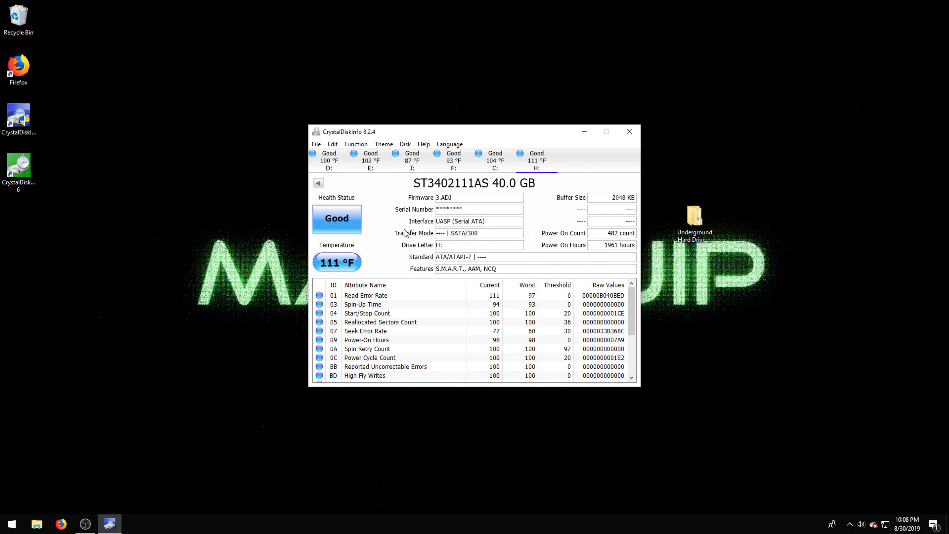
mouse_move(604, 214)
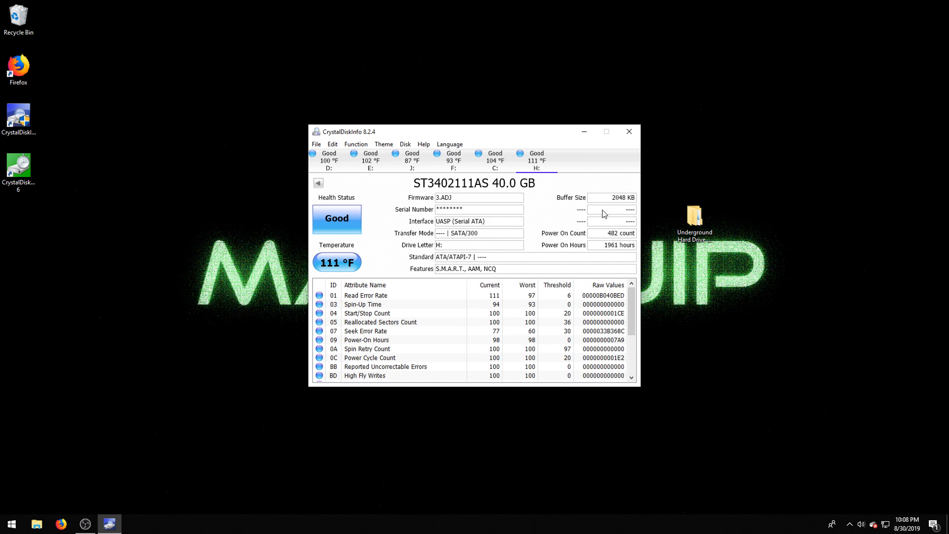
mouse_move(629, 131)
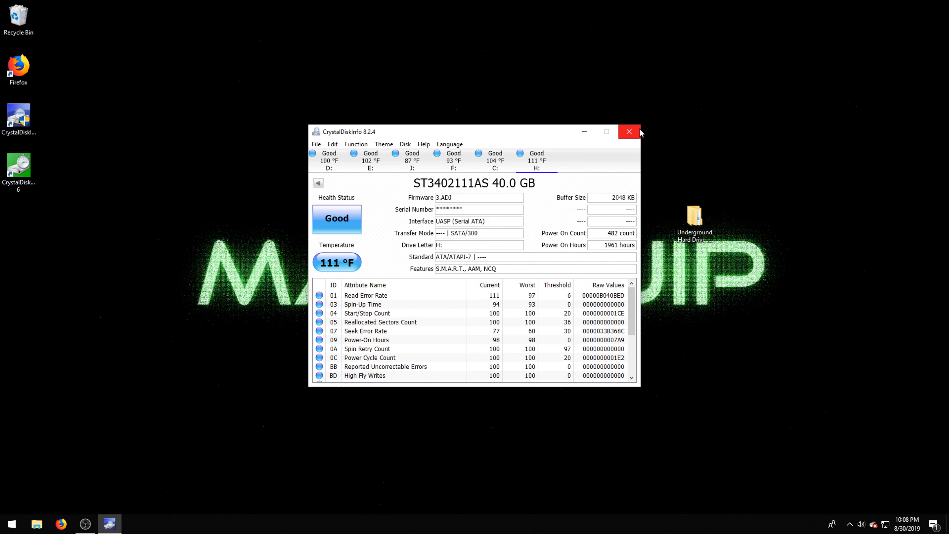
mouse_move(628, 132)
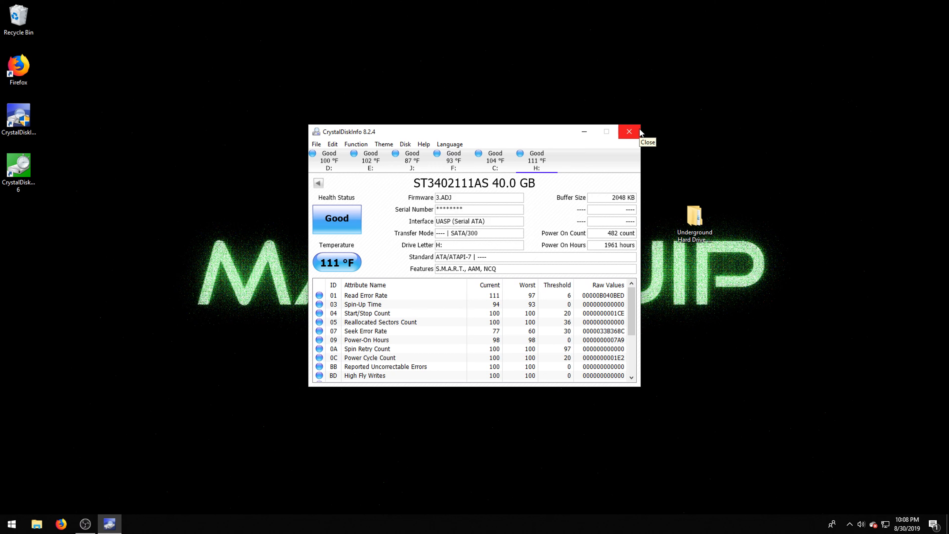
left_click(628, 132)
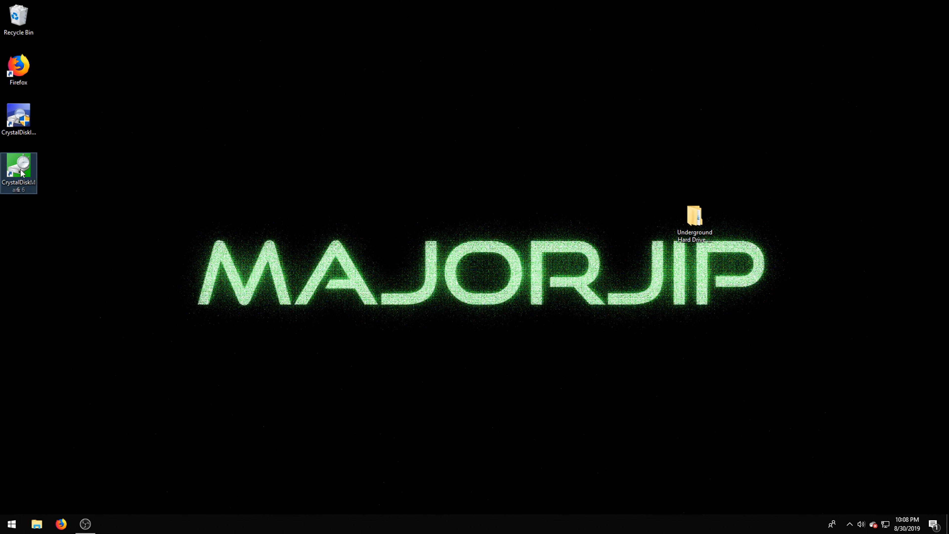
- Launch CrystalDiskMark and run all speed tests on drive H:
double_click(19, 166)
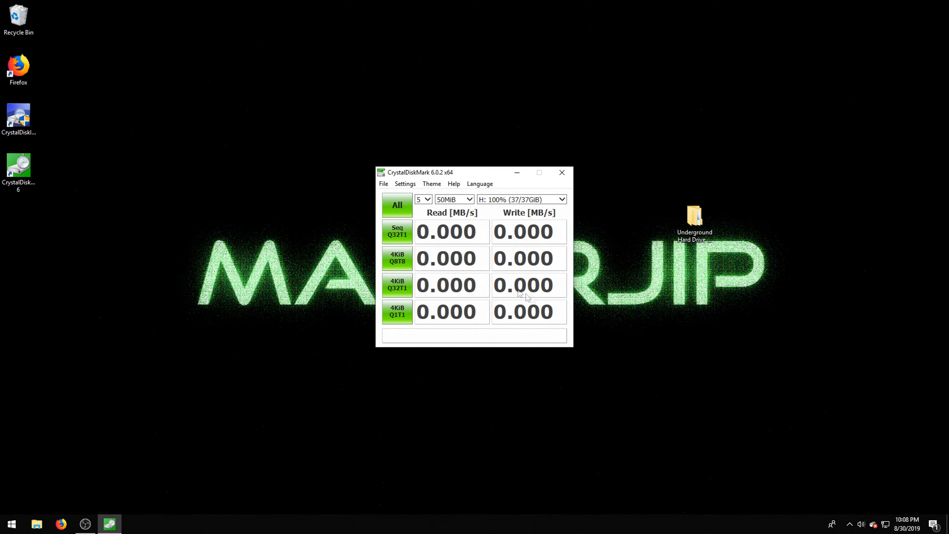
mouse_move(504, 228)
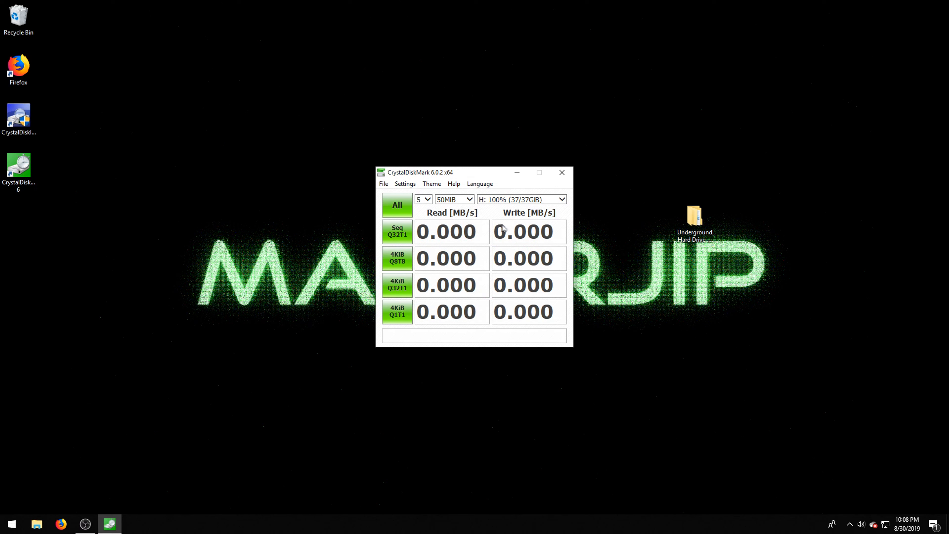
mouse_move(522, 237)
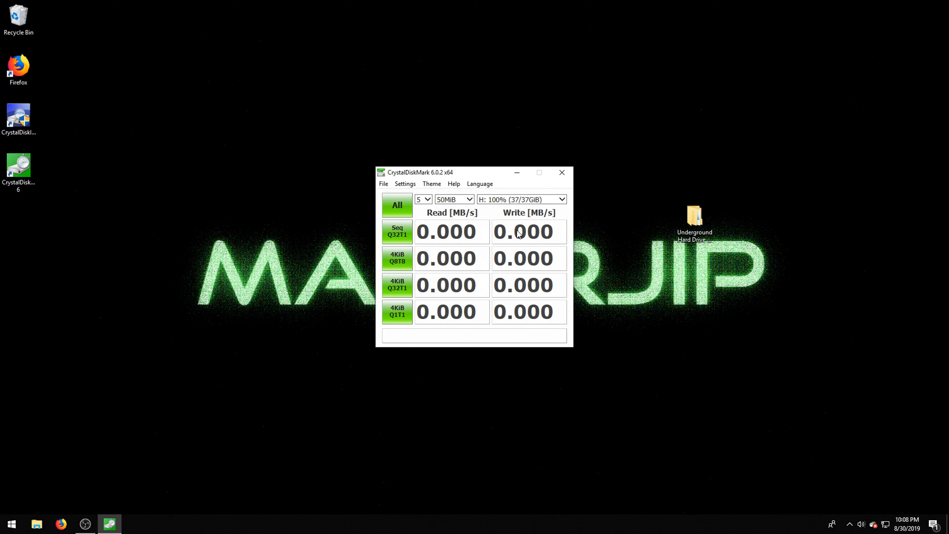
mouse_move(429, 211)
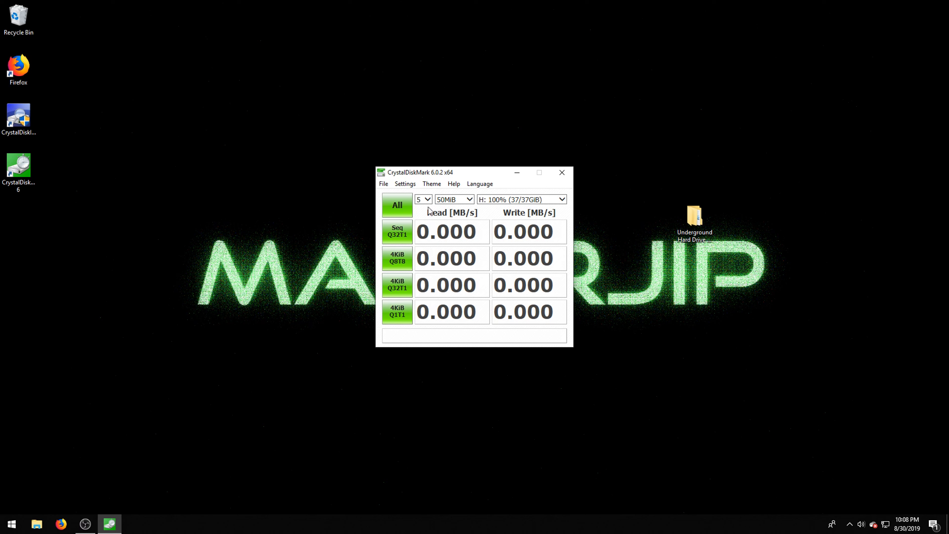
mouse_move(409, 210)
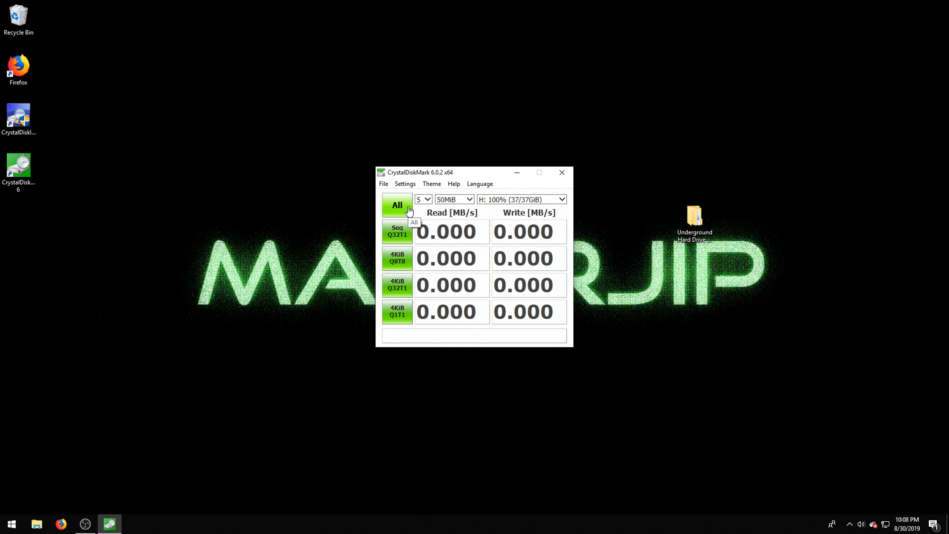
left_click(397, 205)
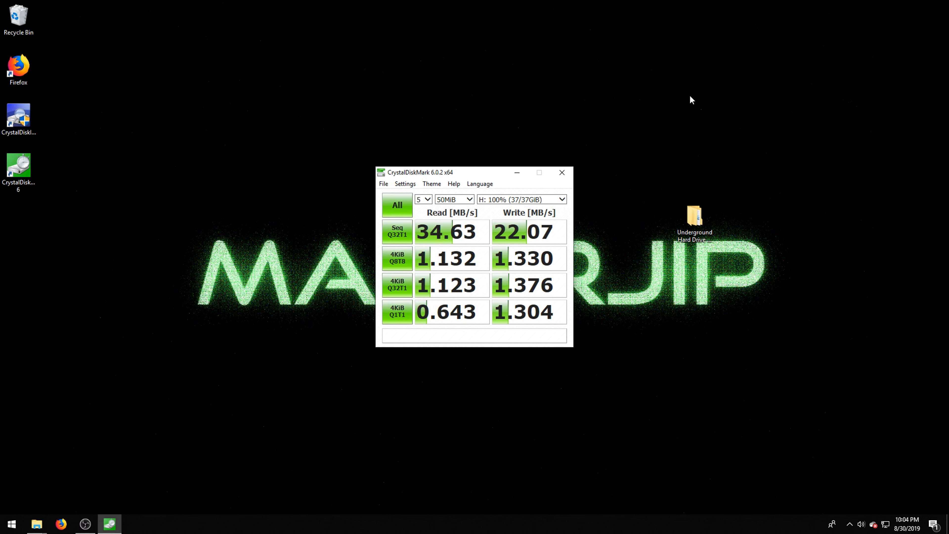
mouse_move(658, 147)
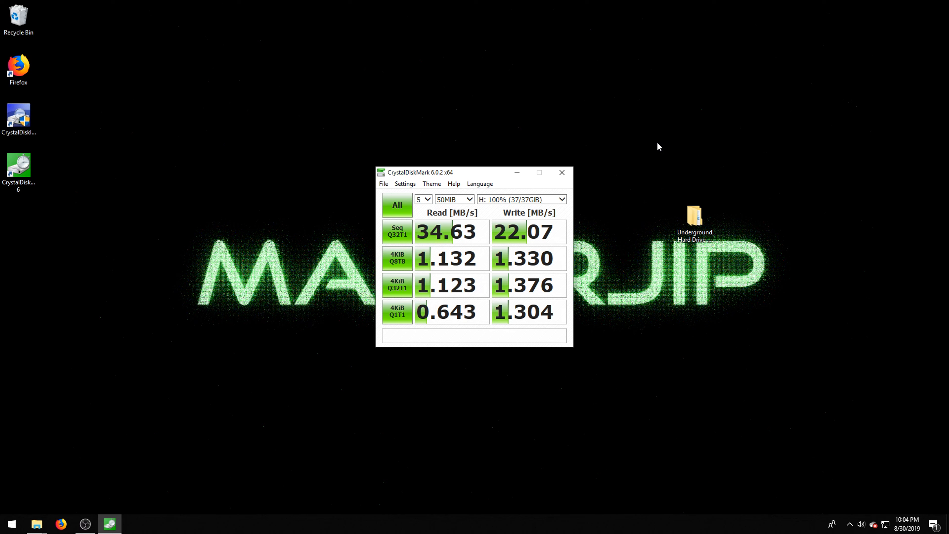
mouse_move(524, 258)
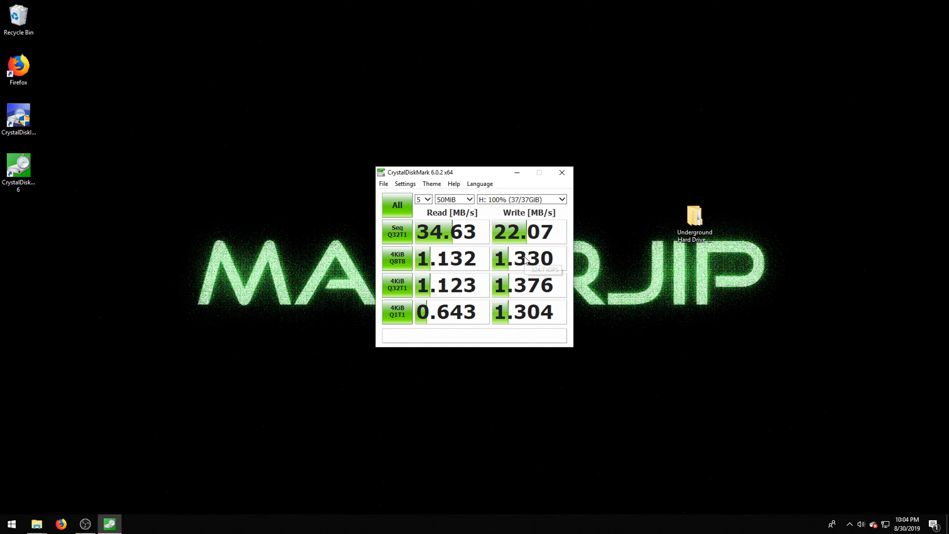
mouse_move(525, 261)
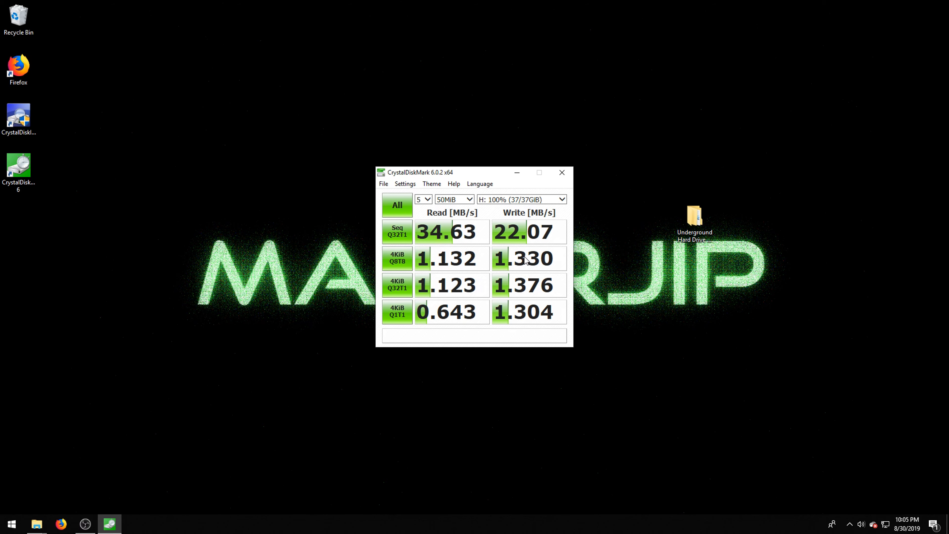
- Bring the OBS recorder window to the front from the taskbar
left_click(85, 524)
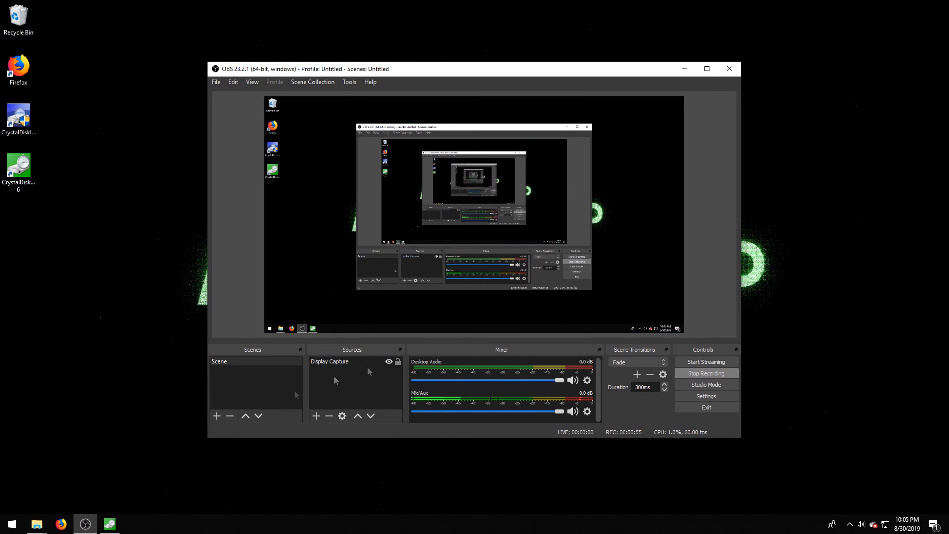